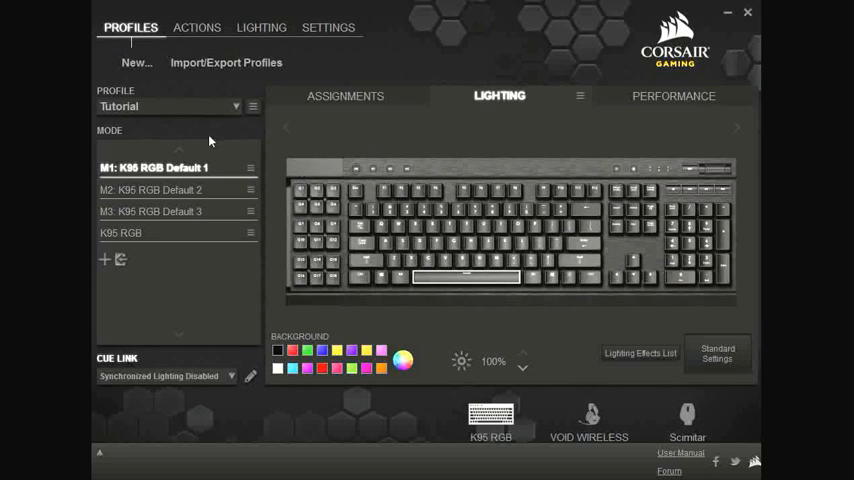
{"action": "mouse_move", "coordinate": [308, 144]}
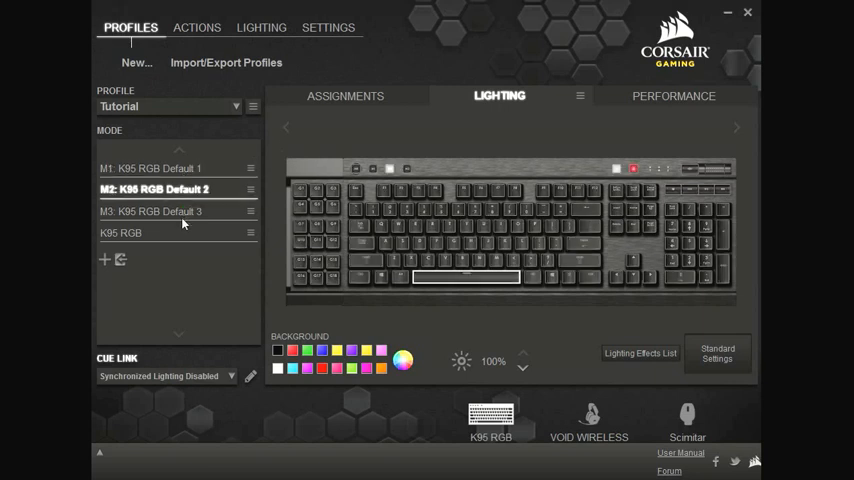
Step: Select the M1: K95 RGB Default 1 mode and show its Reactive Lighting choices
{"action": "left_click", "coordinate": [150, 168]}
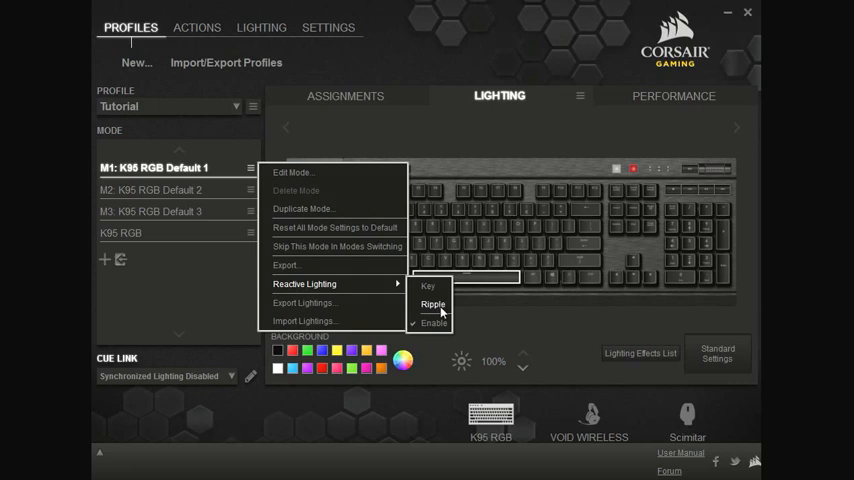
Step: Add a Ripple reactive effect with intensity raised to maximum across the curve, then reopen its options
{"action": "left_click", "coordinate": [432, 304]}
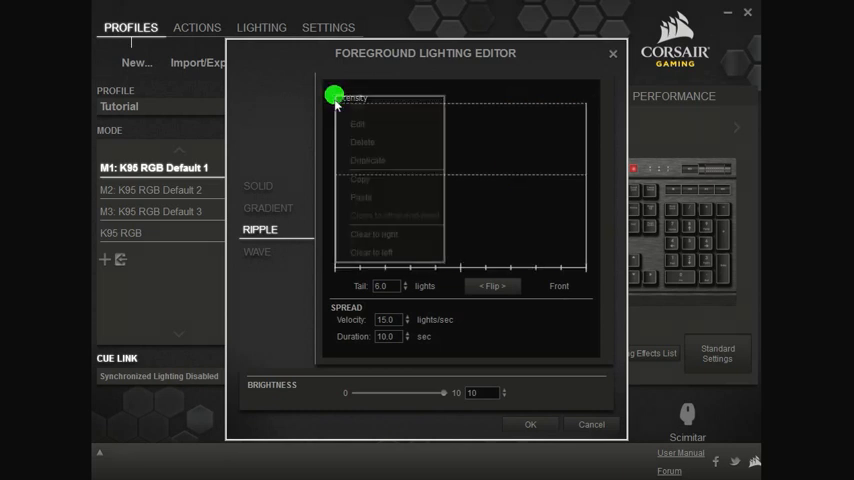
{"action": "left_click", "coordinate": [456, 160]}
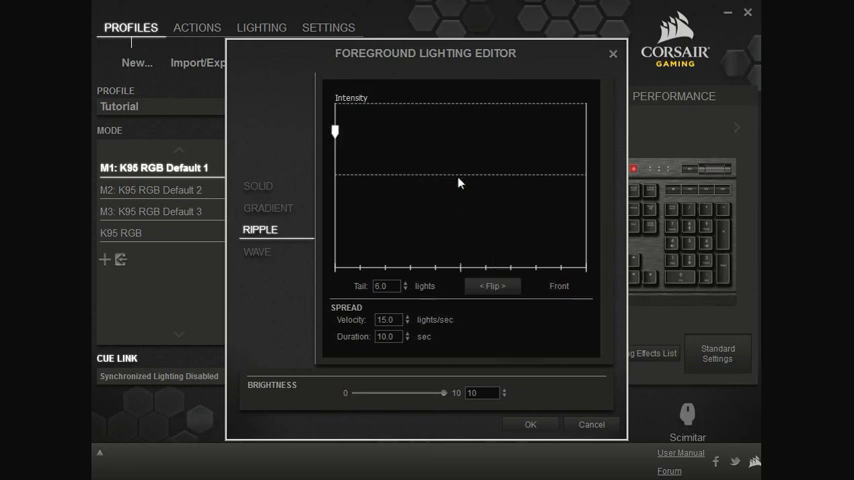
{"action": "left_click_drag", "start_coordinate": [334, 130], "coordinate": [424, 164]}
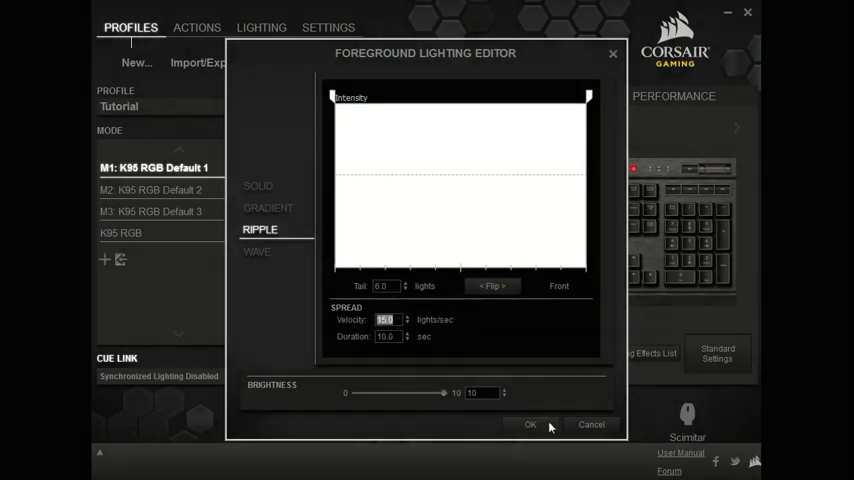
{"action": "left_click", "coordinate": [530, 424]}
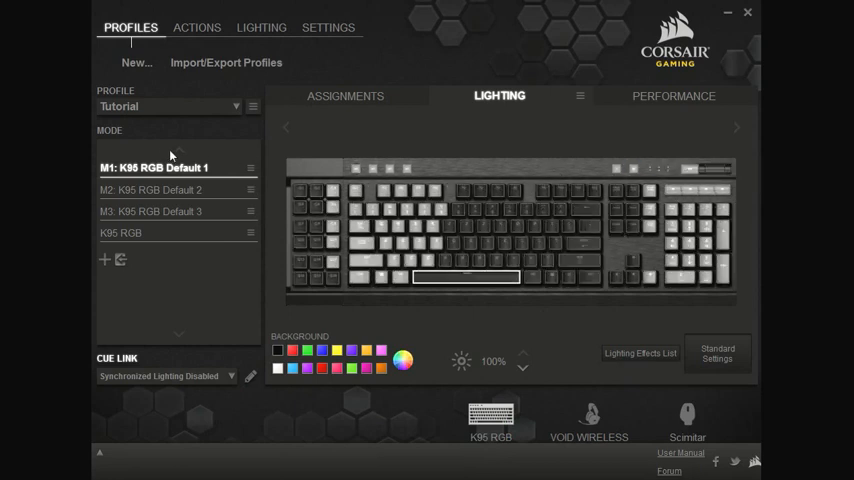
{"action": "right_click", "coordinate": [170, 168]}
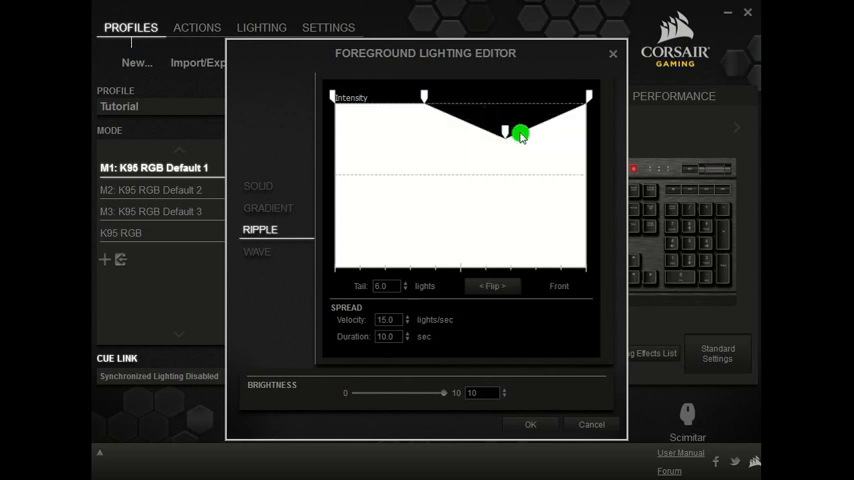
Step: Pull the middle intensity points to zero, leaving two bright bands, and start editing a stop's color
{"action": "left_click_drag", "start_coordinate": [520, 132], "coordinate": [450, 116]}
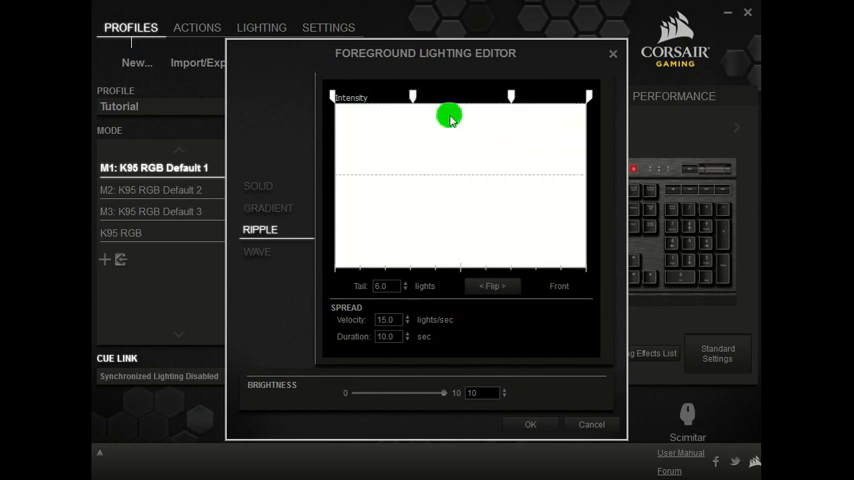
{"action": "left_click_drag", "start_coordinate": [450, 118], "coordinate": [454, 248]}
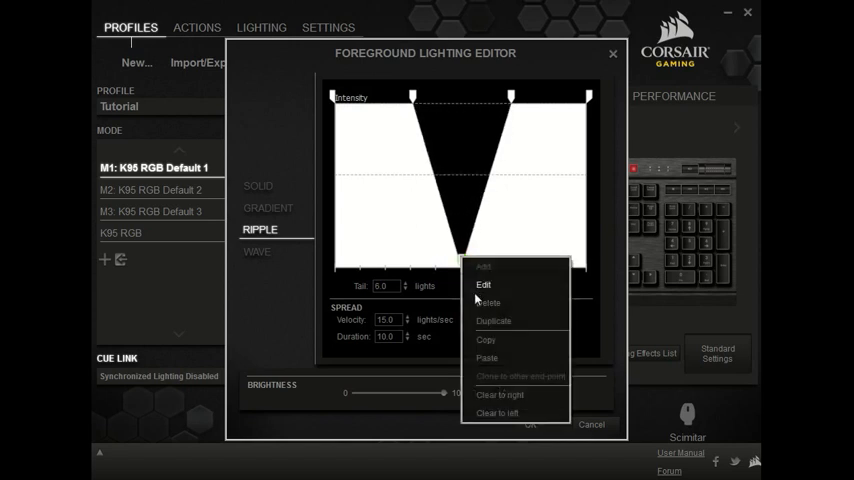
{"action": "left_click", "coordinate": [482, 284]}
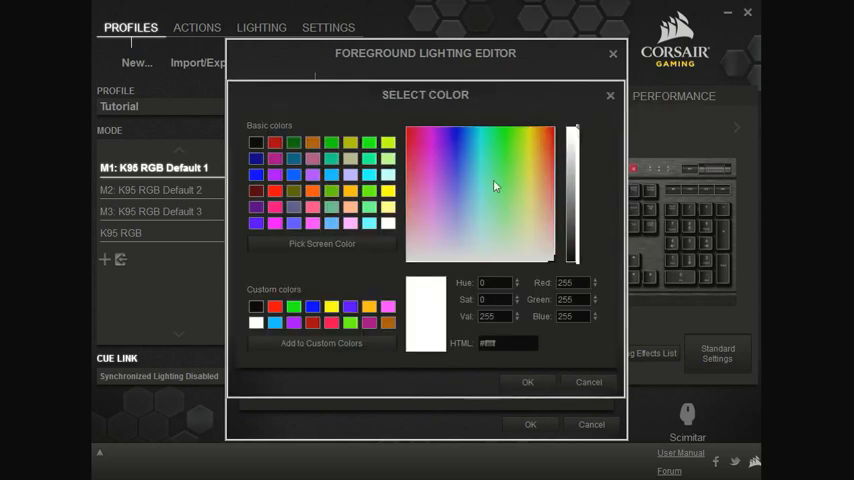
Step: Pick colors for the ripple stops: red fading to white and blue fading to green
{"action": "left_click", "coordinate": [508, 186]}
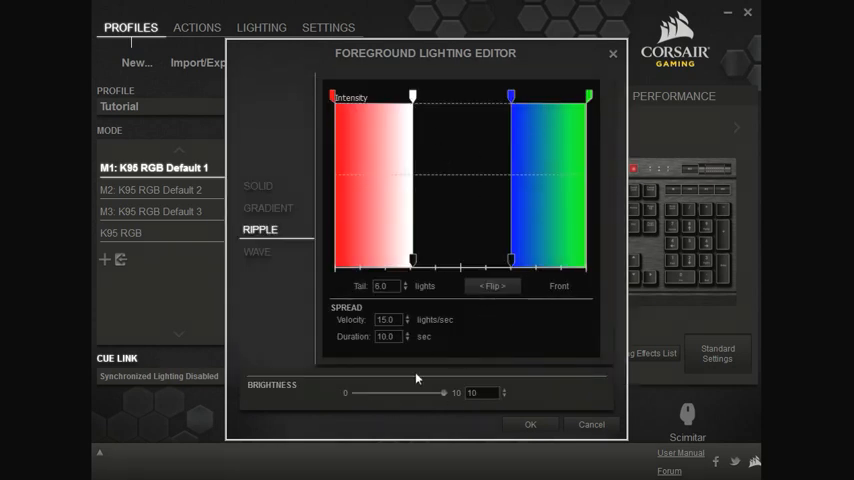
{"action": "left_click", "coordinate": [530, 424]}
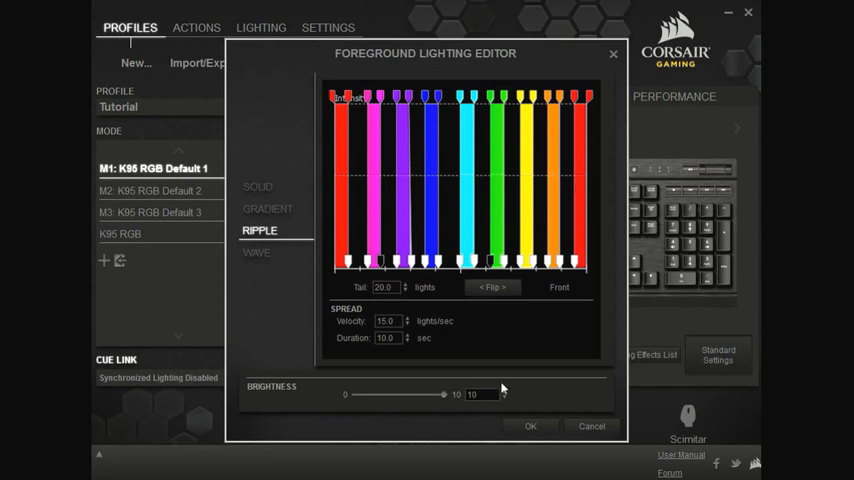
{"action": "mouse_move", "coordinate": [536, 426]}
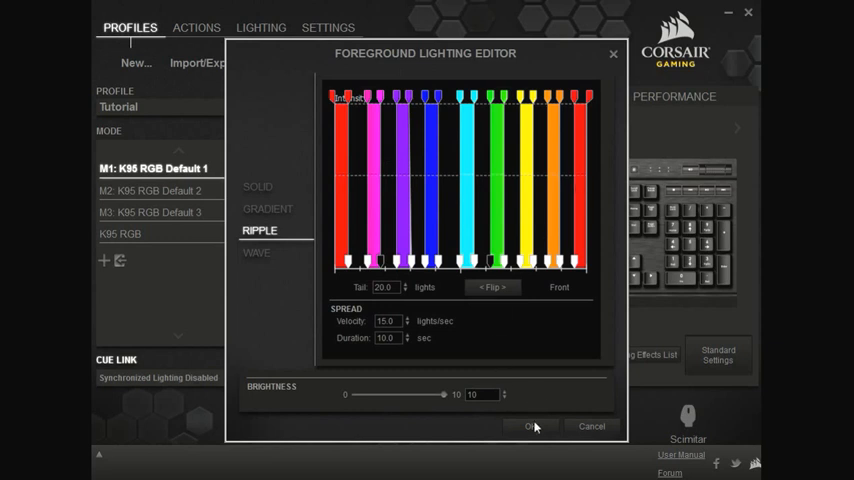
Step: Accept the rainbow ripple with separated color bands spreading 20 lights
{"action": "left_click", "coordinate": [532, 426]}
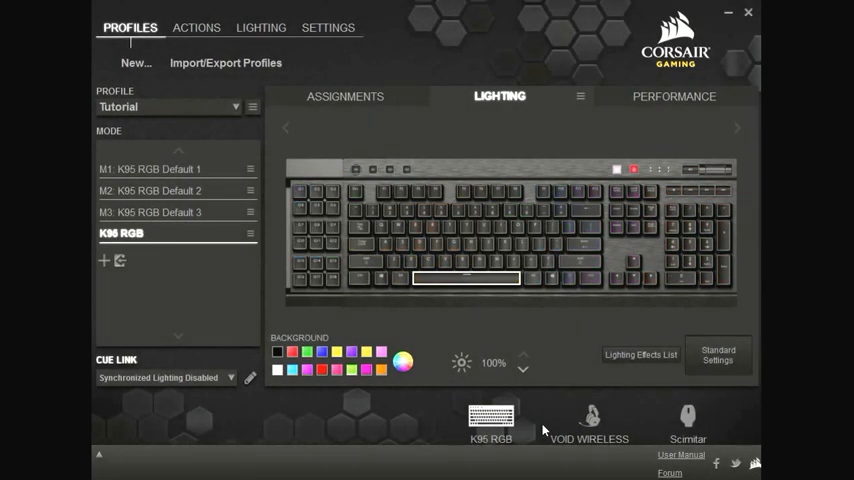
Step: Select M1 again so the keyboard preview shows the rainbow ripple
{"action": "left_click", "coordinate": [150, 168]}
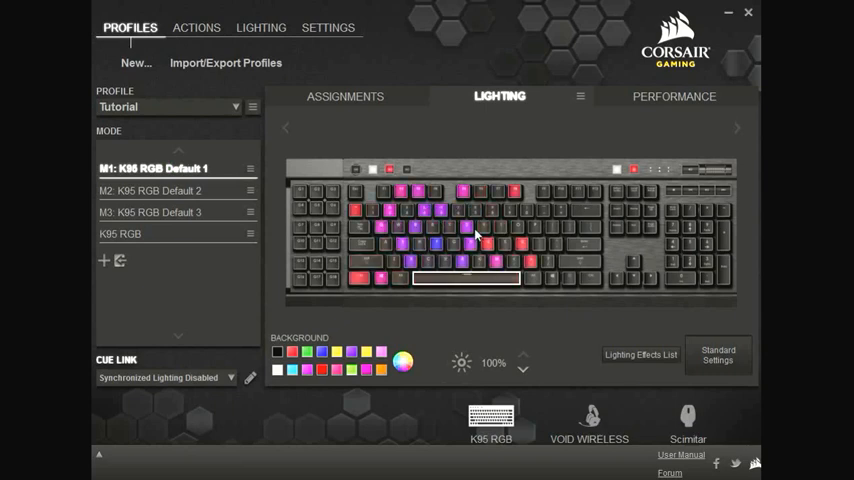